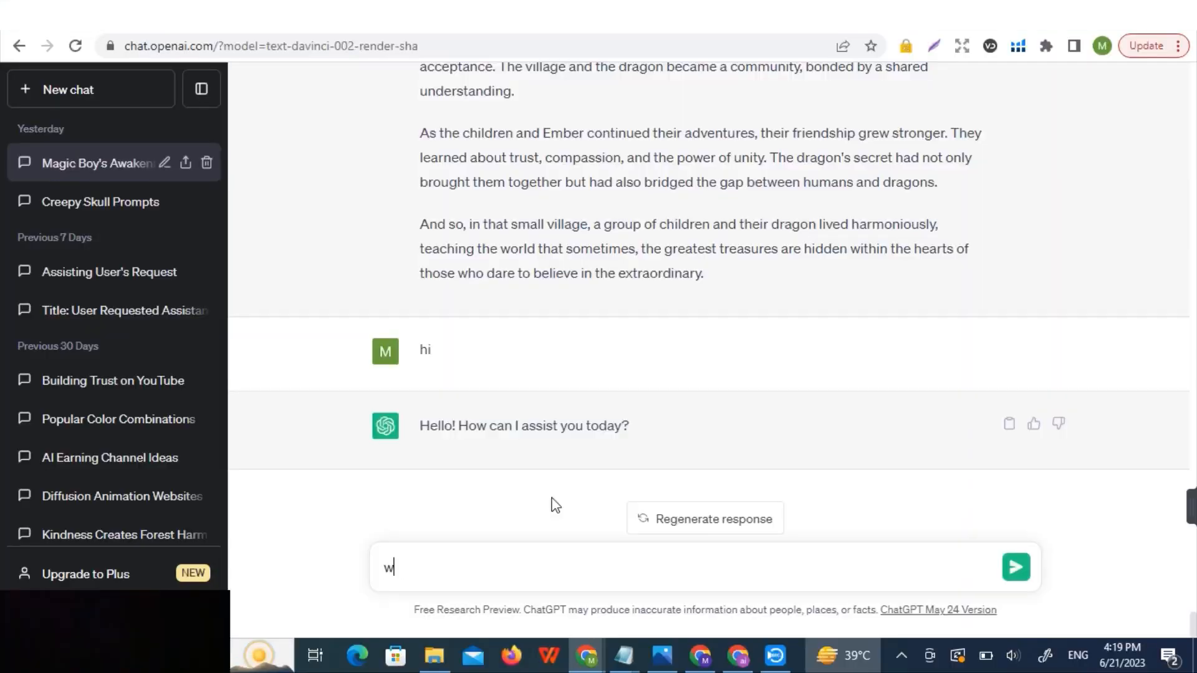
- Ask ChatGPT to 'write the best aquaman story for kids'
text(rite the best aquaman story for kids)
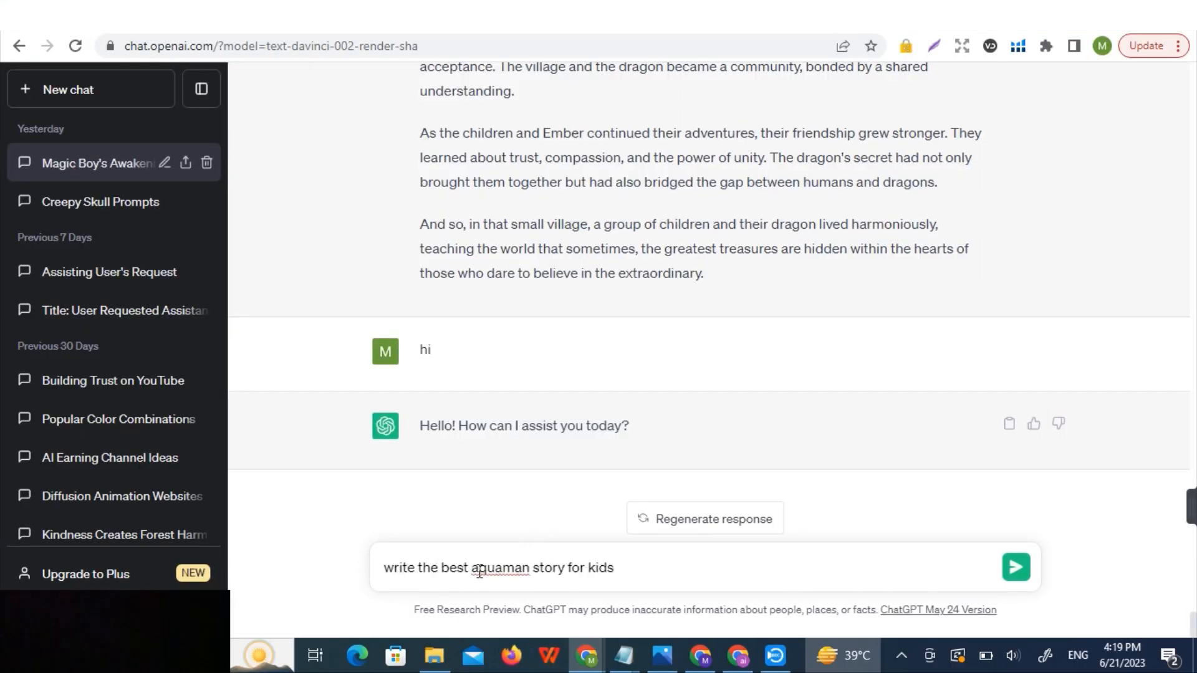
click(1016, 566)
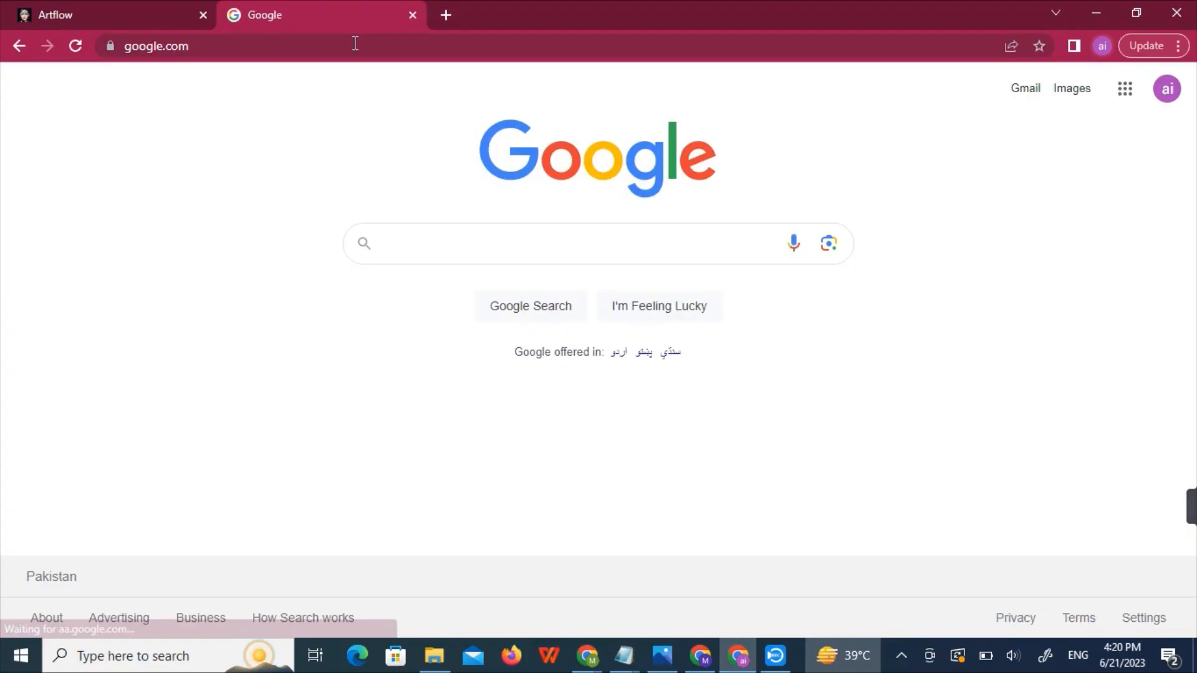
- Search Google for 'artflow' and go to the Artflow gallery site
text(artflow)
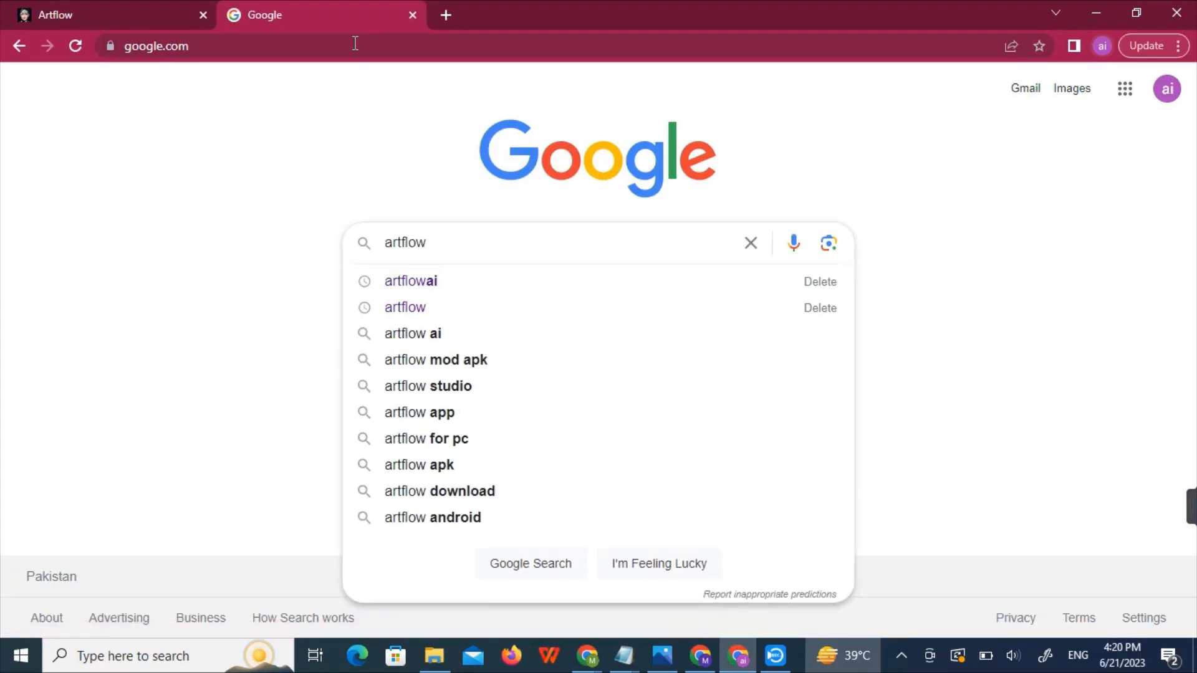
click(410, 282)
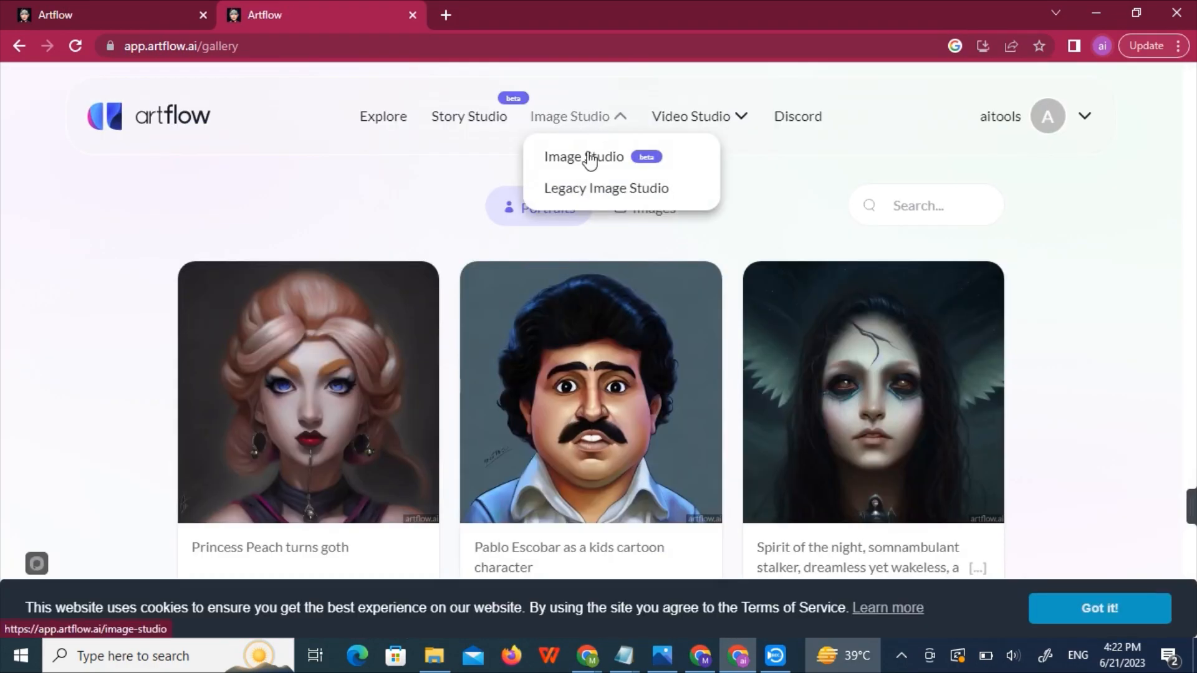
- Generate four 3:2 Image Studio images from the pasted Aquaman story paragraph
click(584, 157)
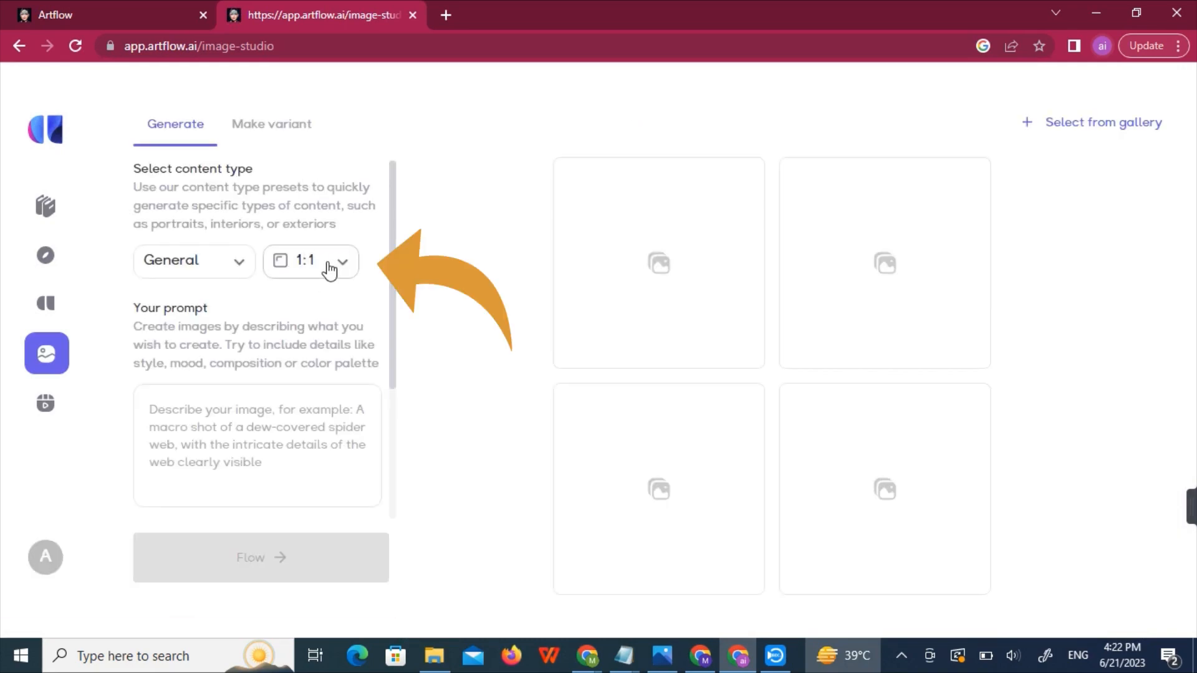
click(310, 261)
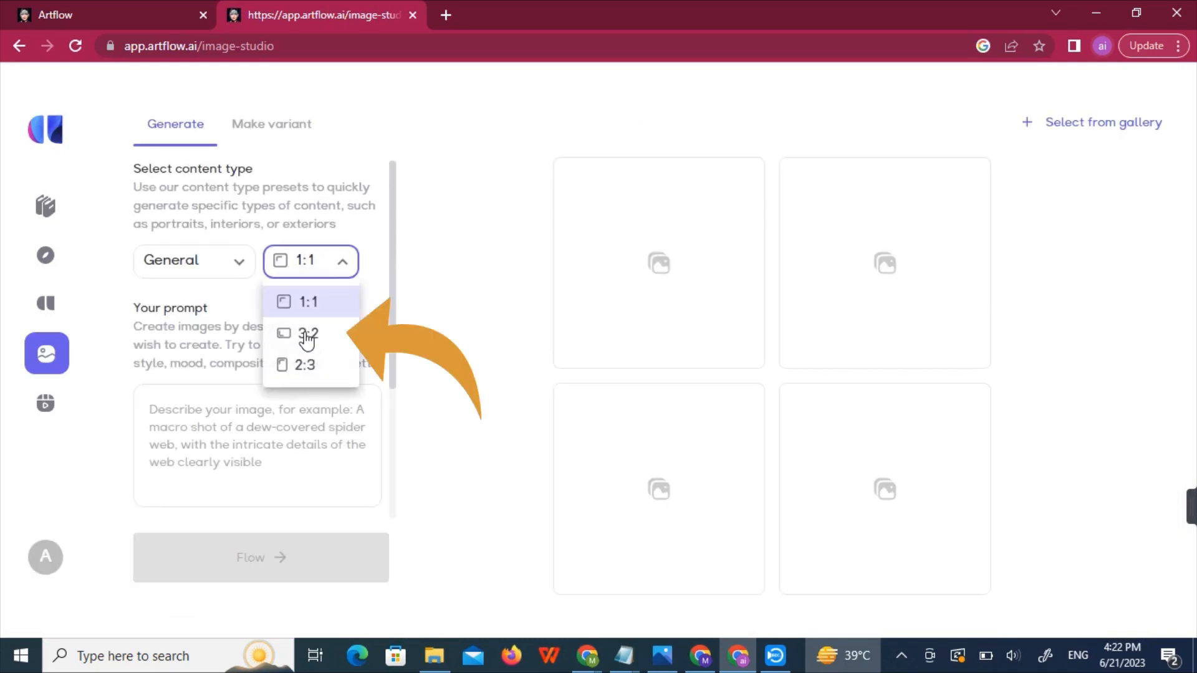
click(305, 333)
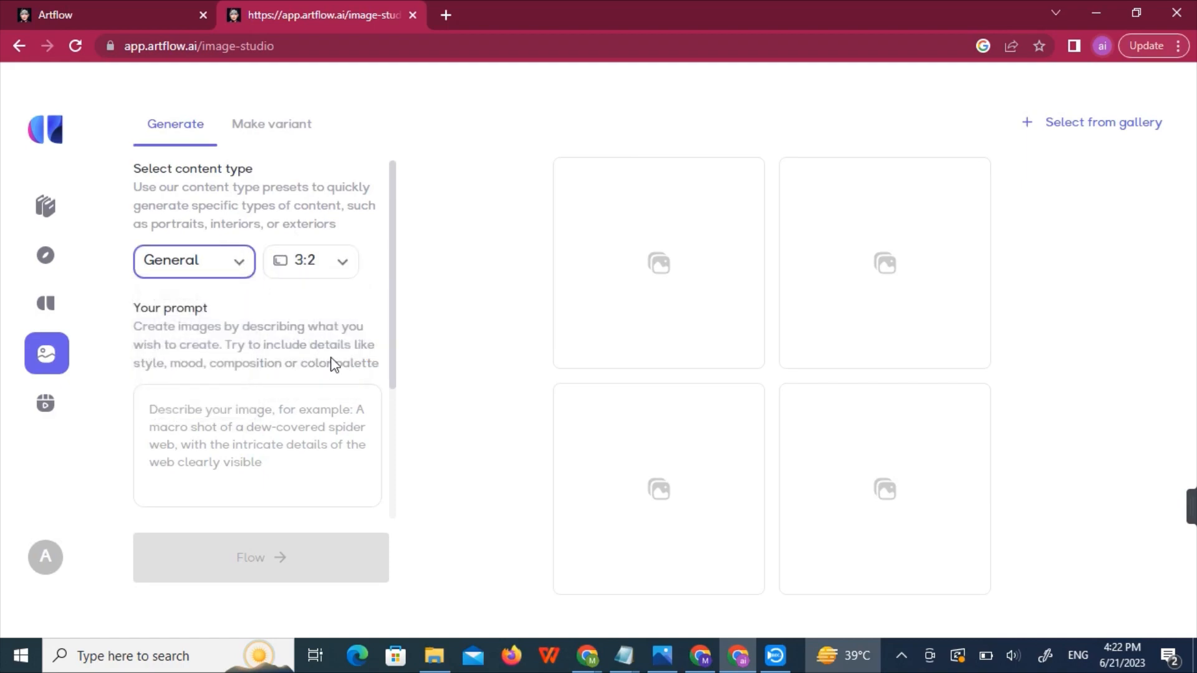
click(258, 445)
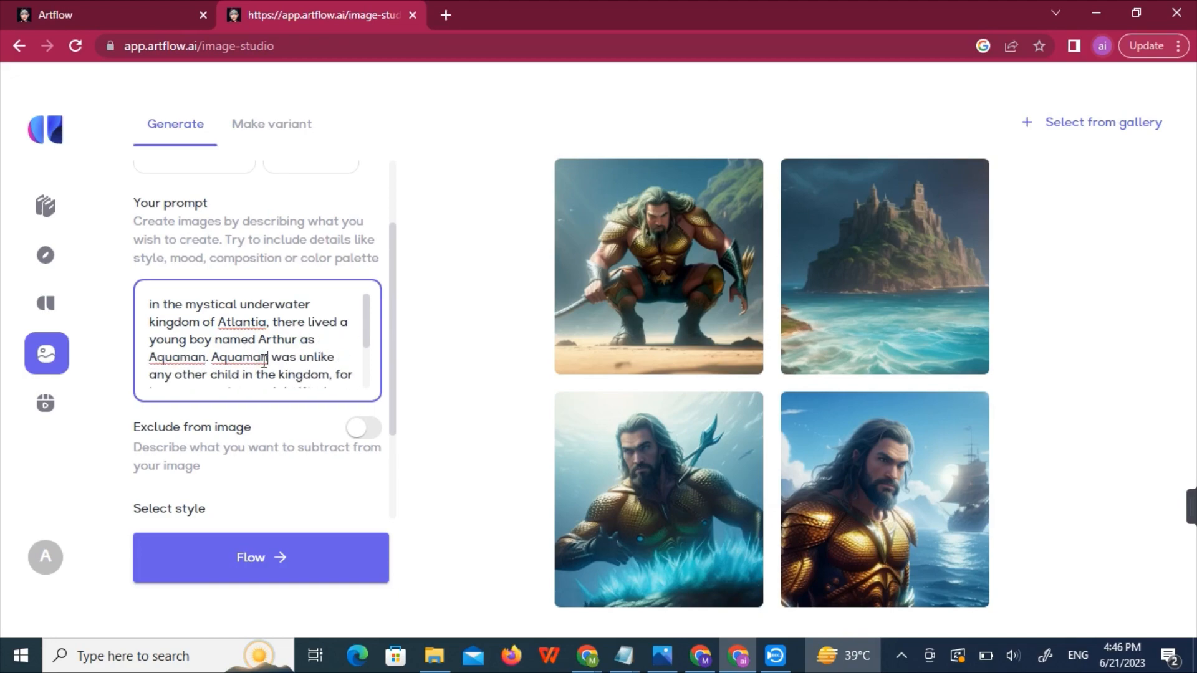
click(260, 558)
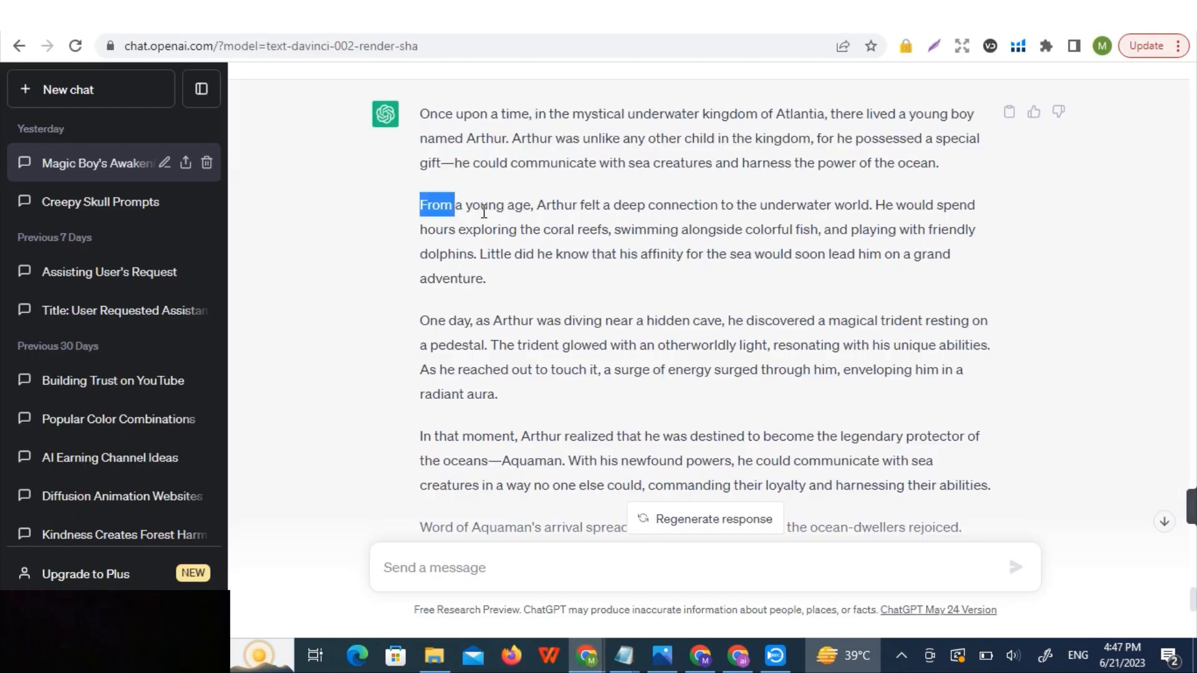
click(321, 14)
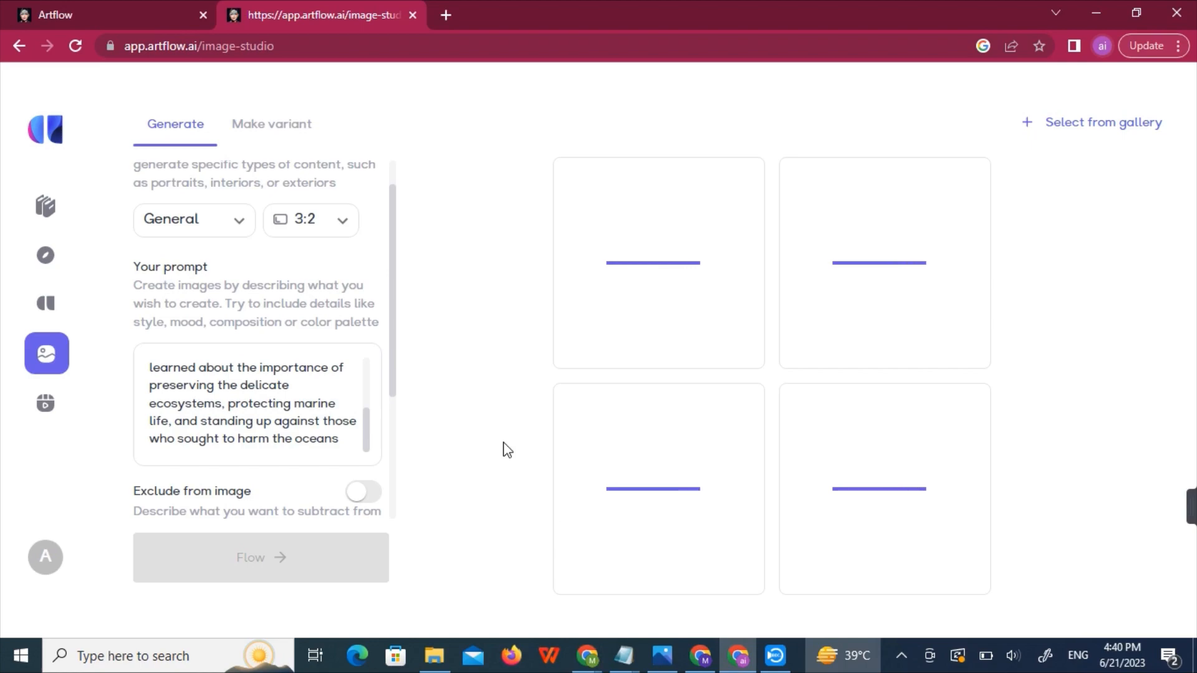
- Generate images from the next pasted Aquaman story paragraph
click(261, 558)
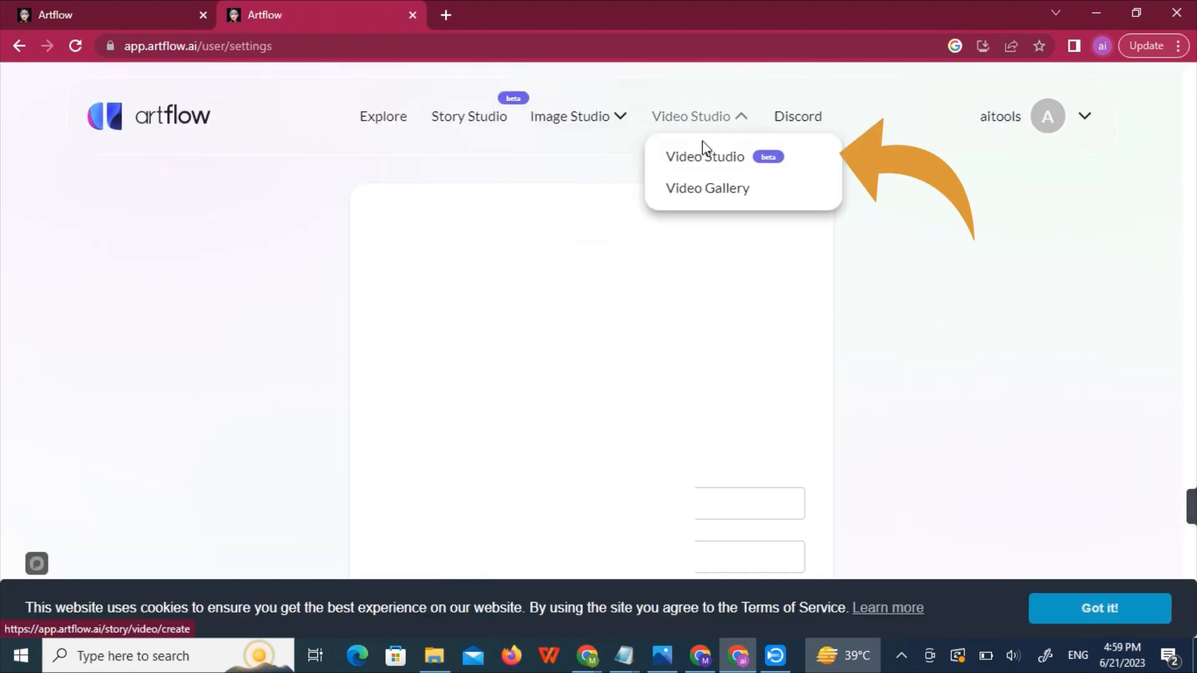
- Create a Video Studio story using the seaside castle image as the first scene
click(704, 157)
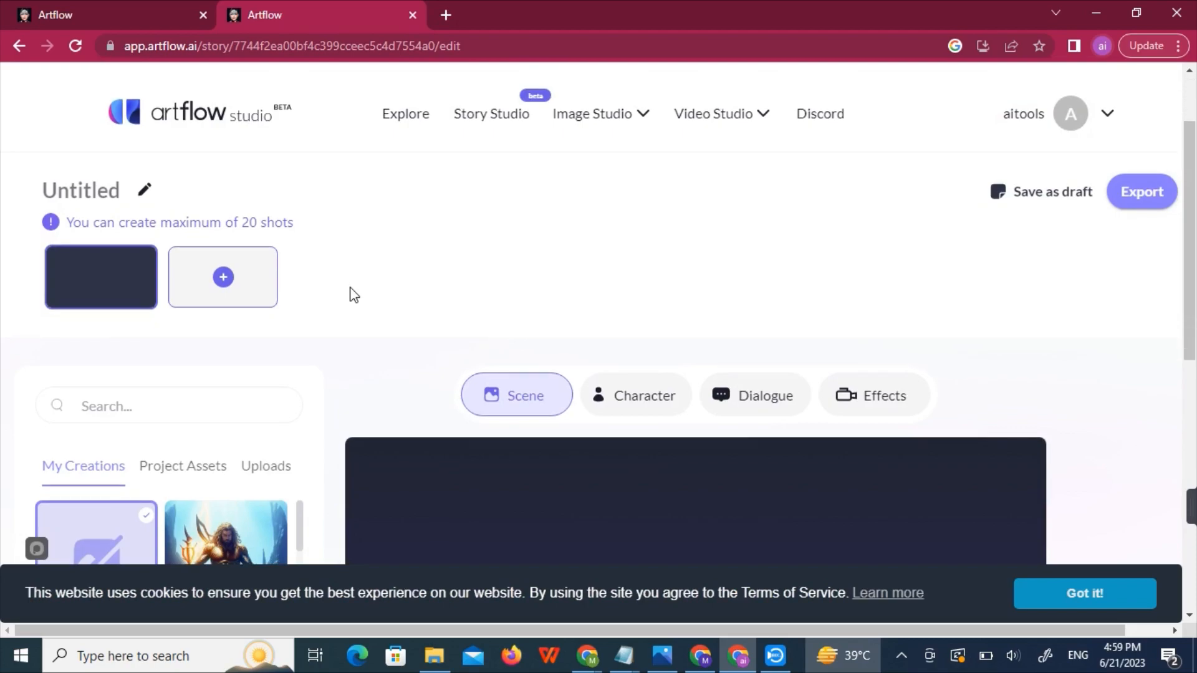
scroll(down, 3)
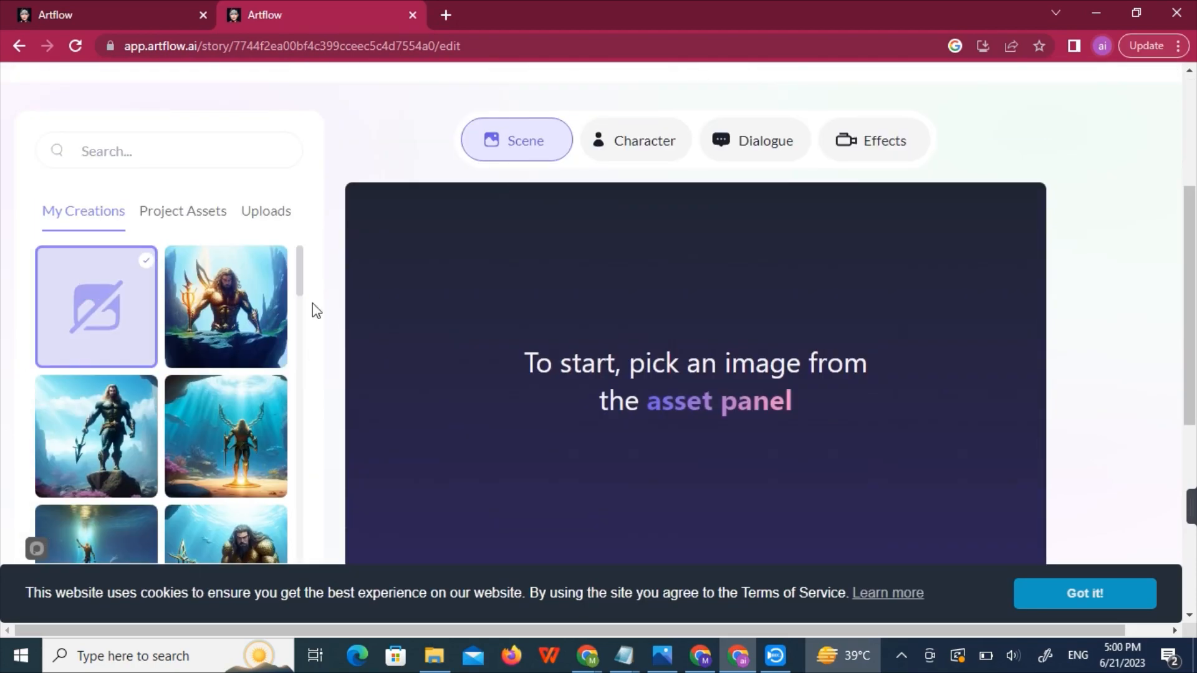
click(225, 378)
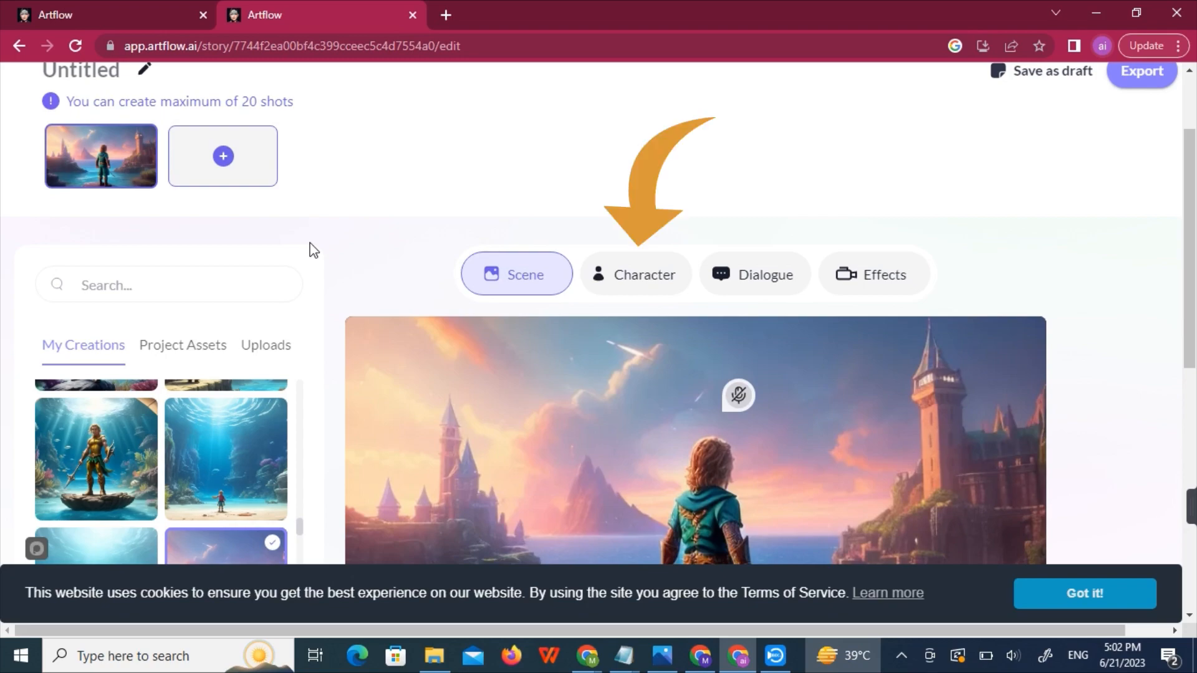
- Add a Starter pack woman narrator and choose the Madison voiceover for dialogue
click(635, 274)
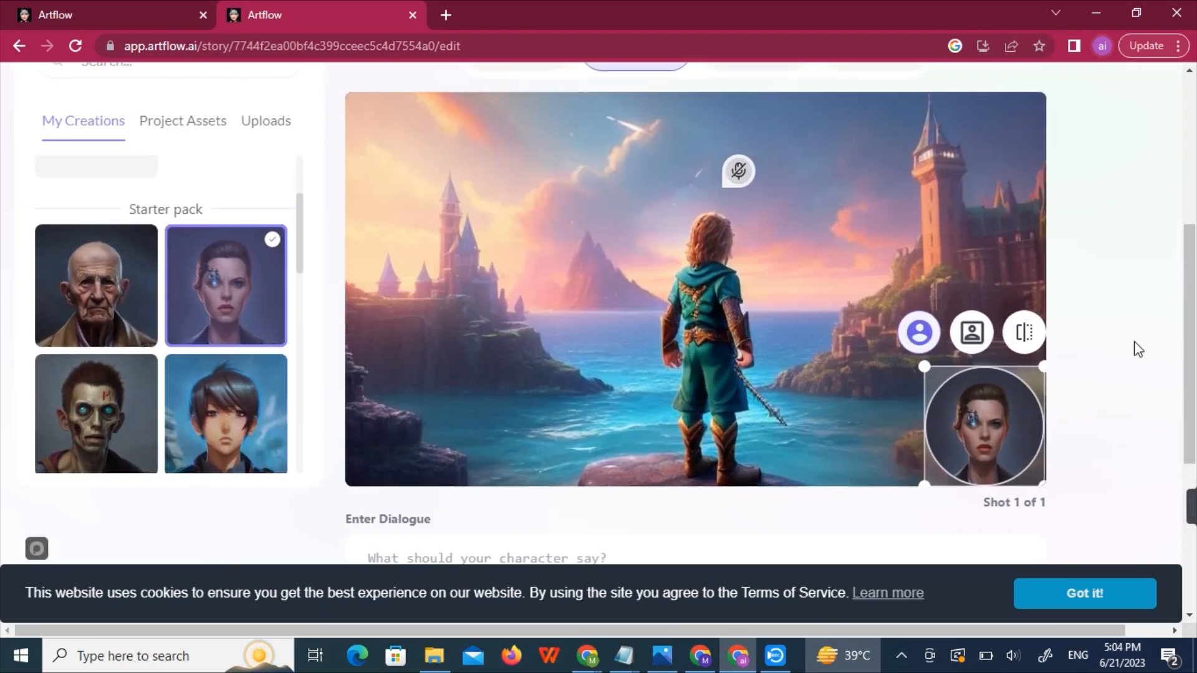
click(971, 331)
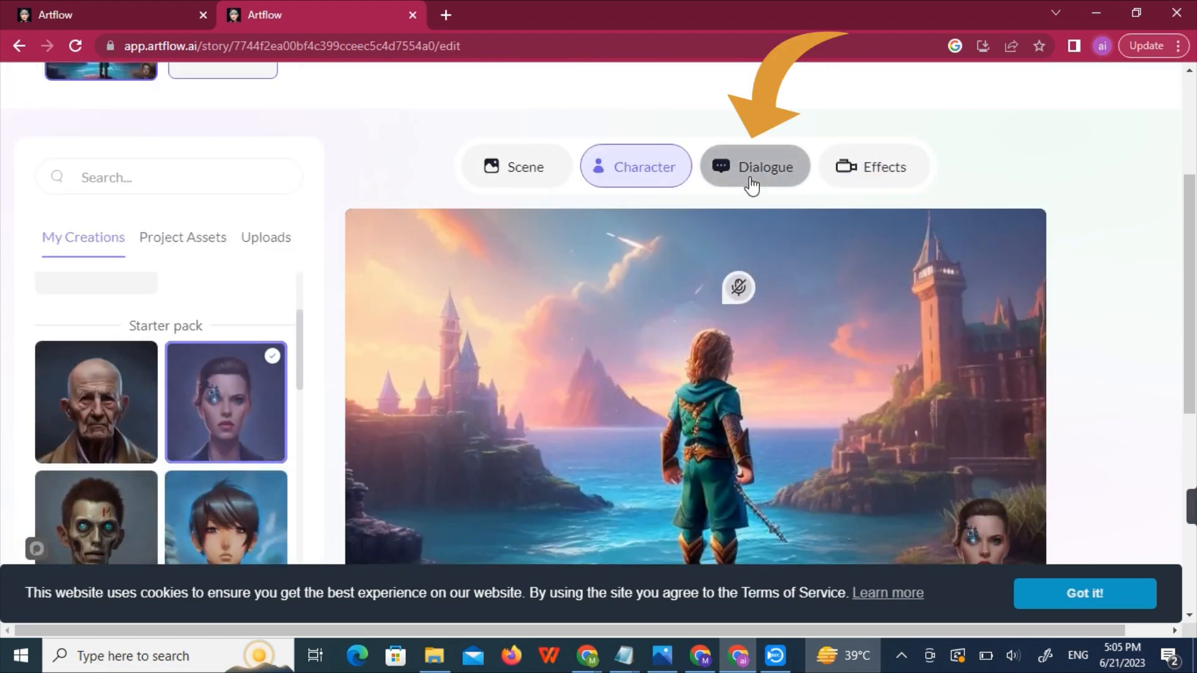
click(753, 166)
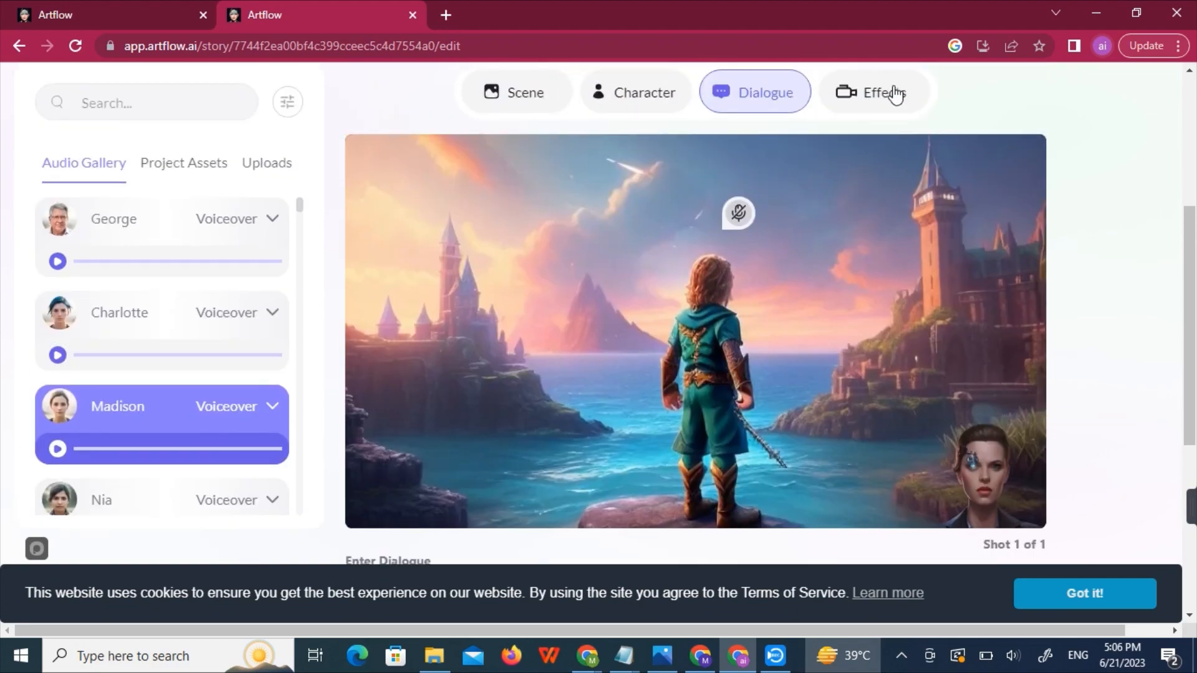
- Apply the Zoom in camera effect to the first shot
click(874, 91)
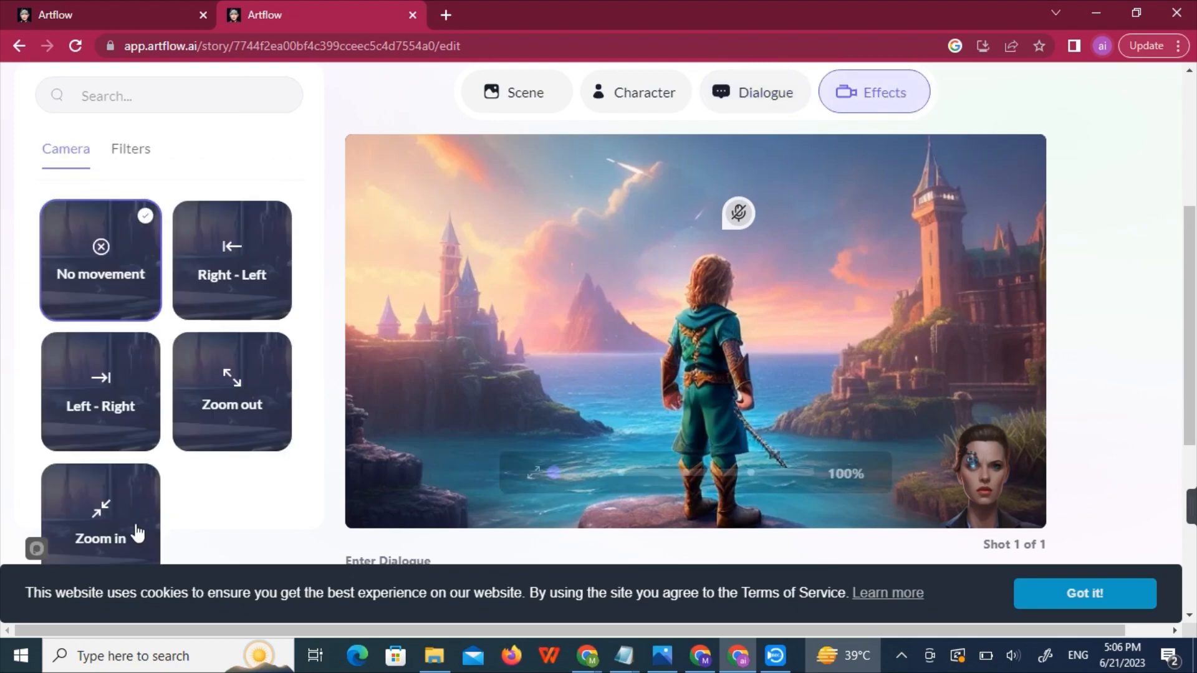
click(100, 512)
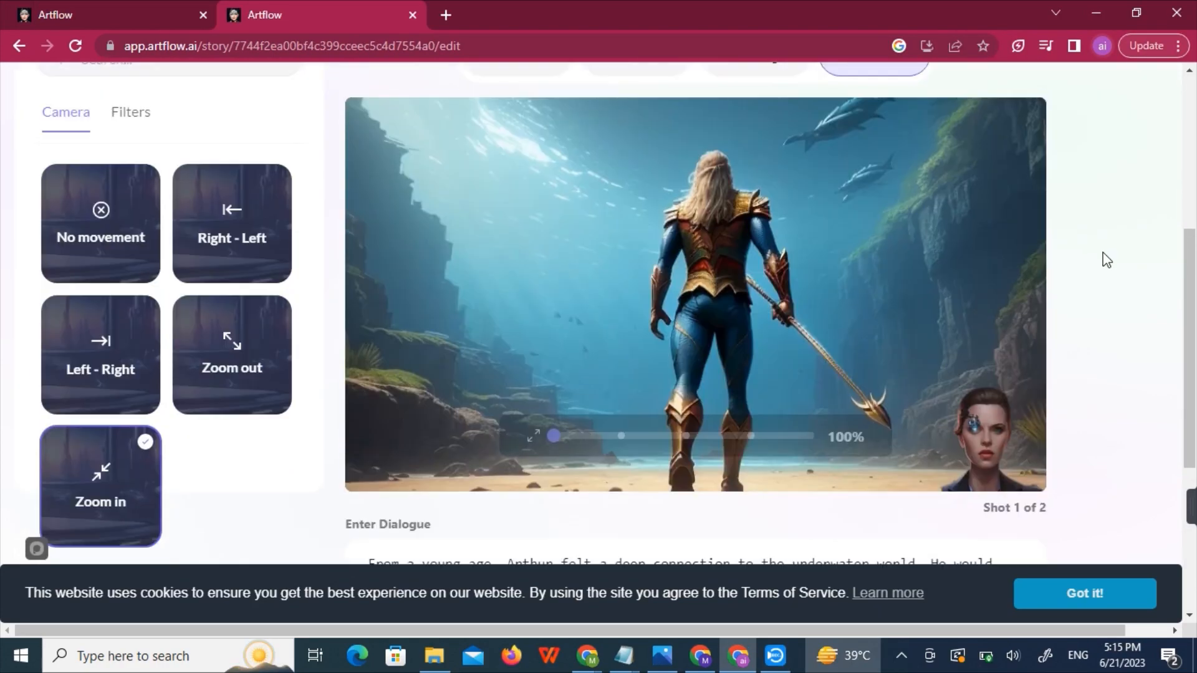
- Add a third shot featuring a crouching Aquaman with his trident underwater
click(100, 338)
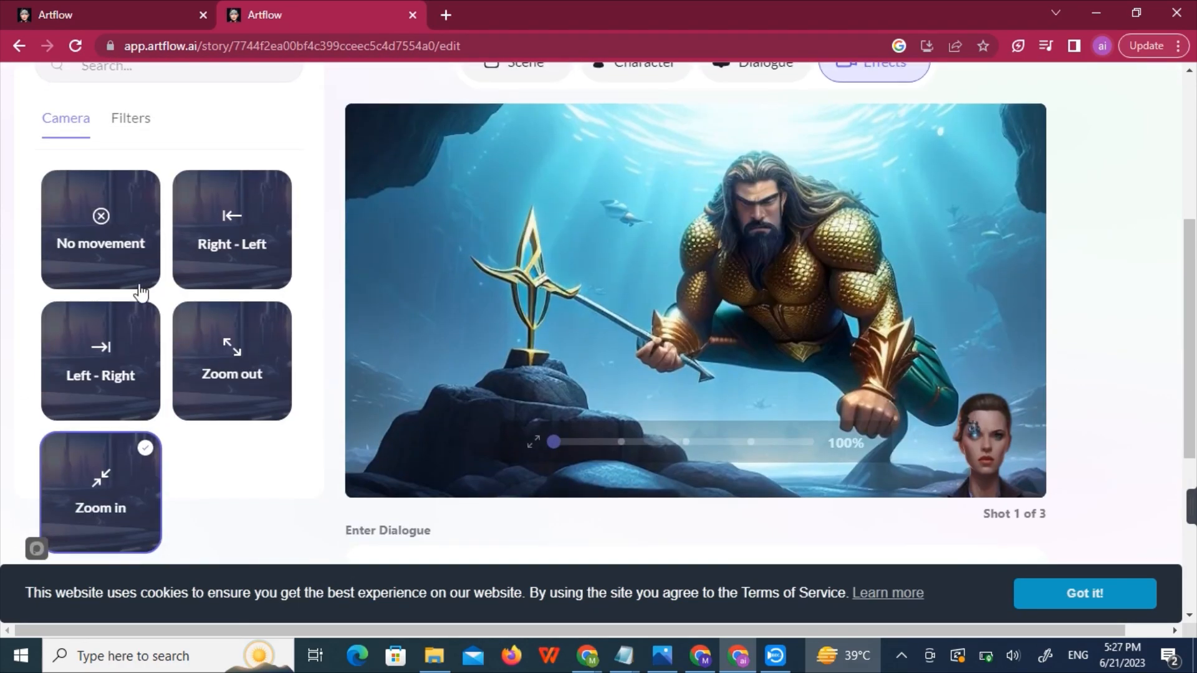
scroll(down, 3)
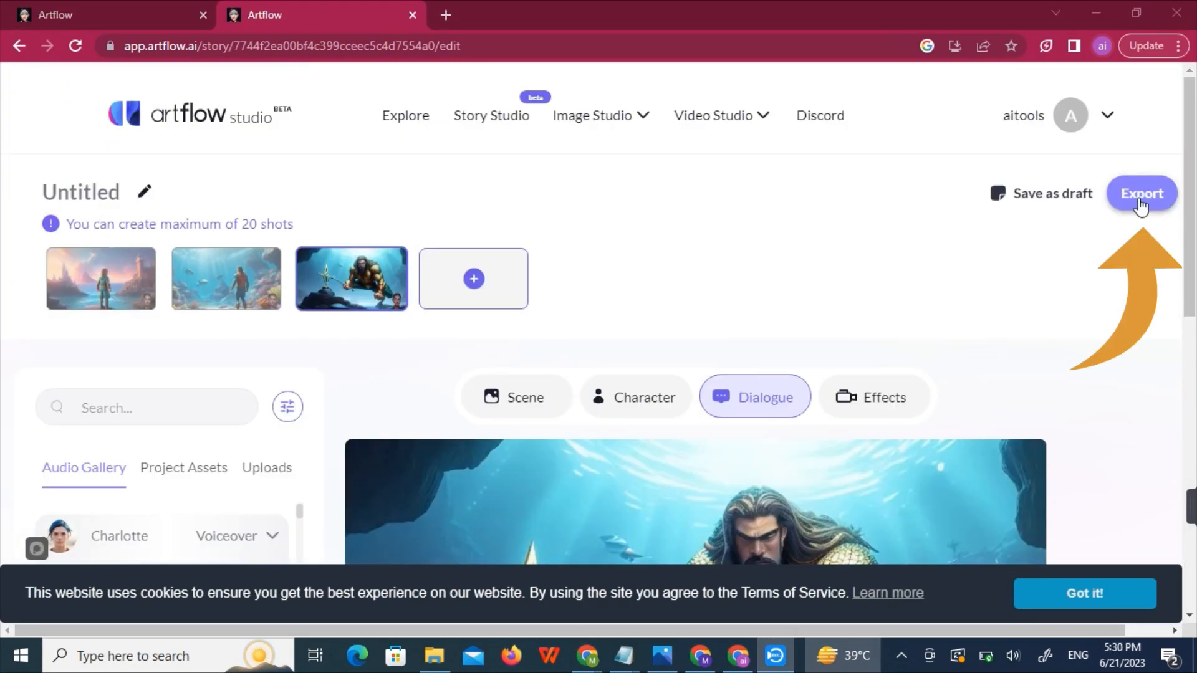
- Export the story as 'Aquaman kids story' and open the video's download page
click(1141, 194)
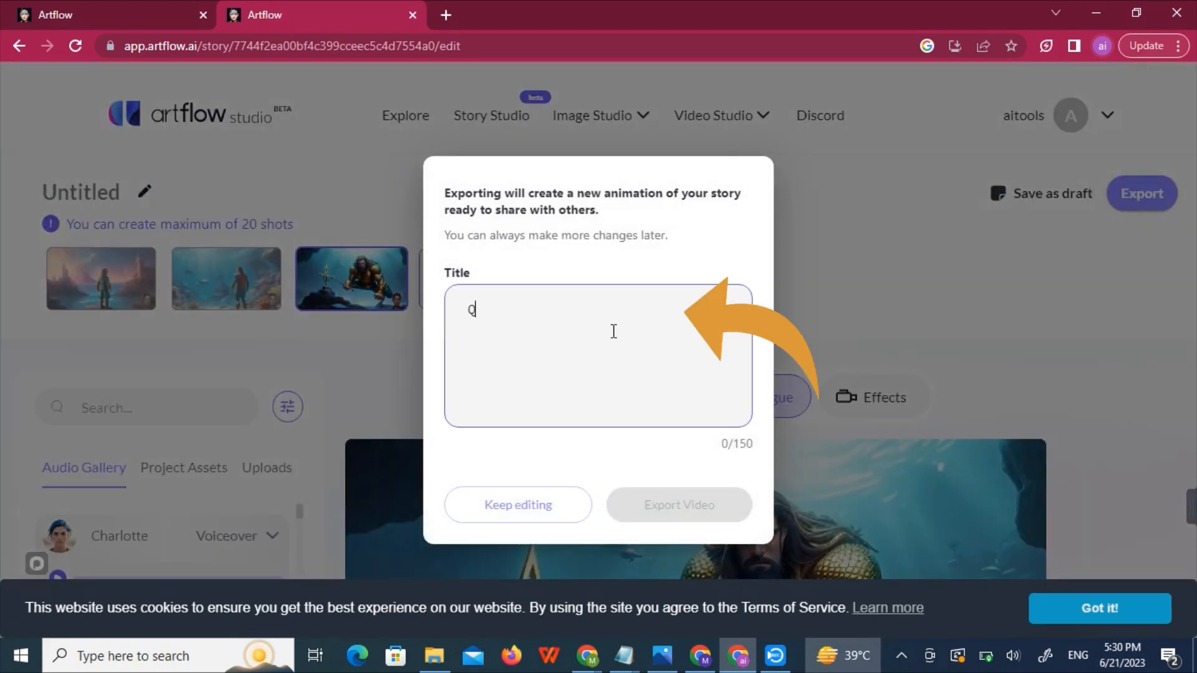
text(Aquaman kids stor)
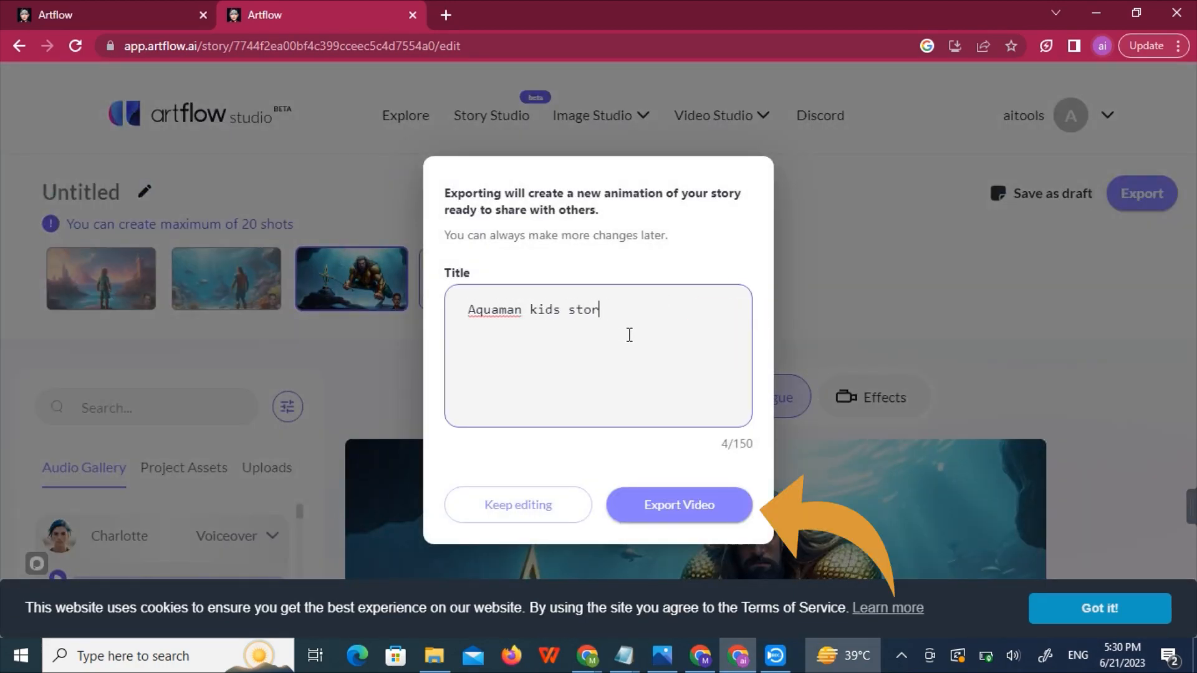
click(678, 504)
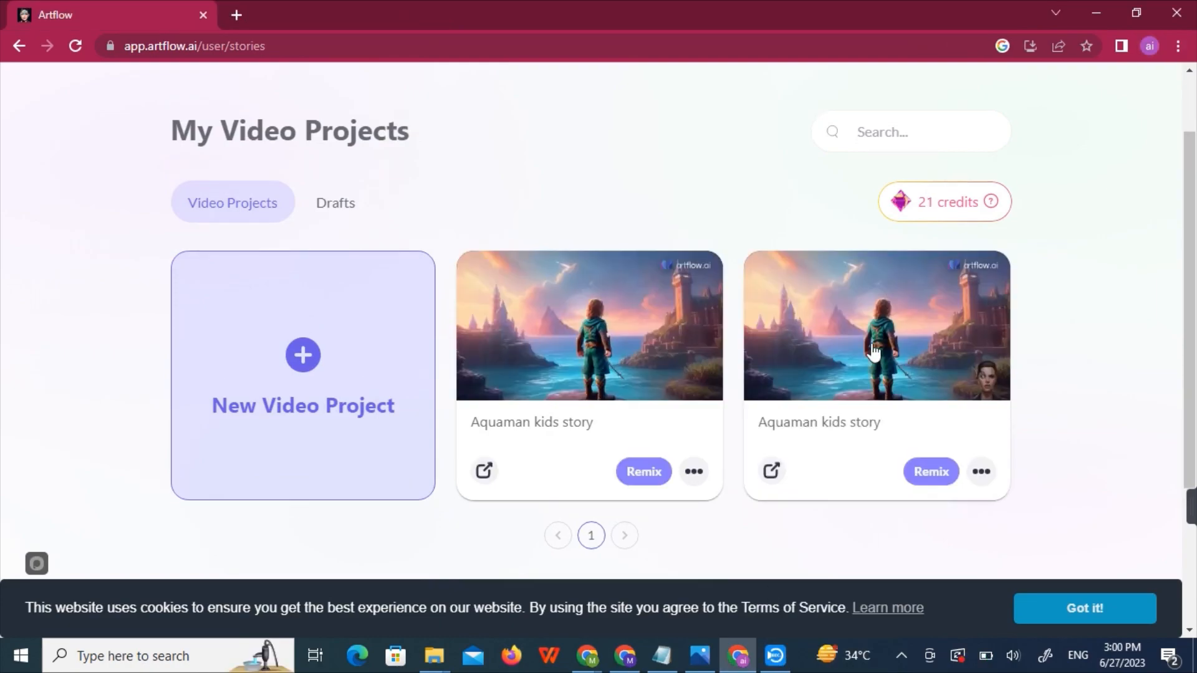
click(785, 434)
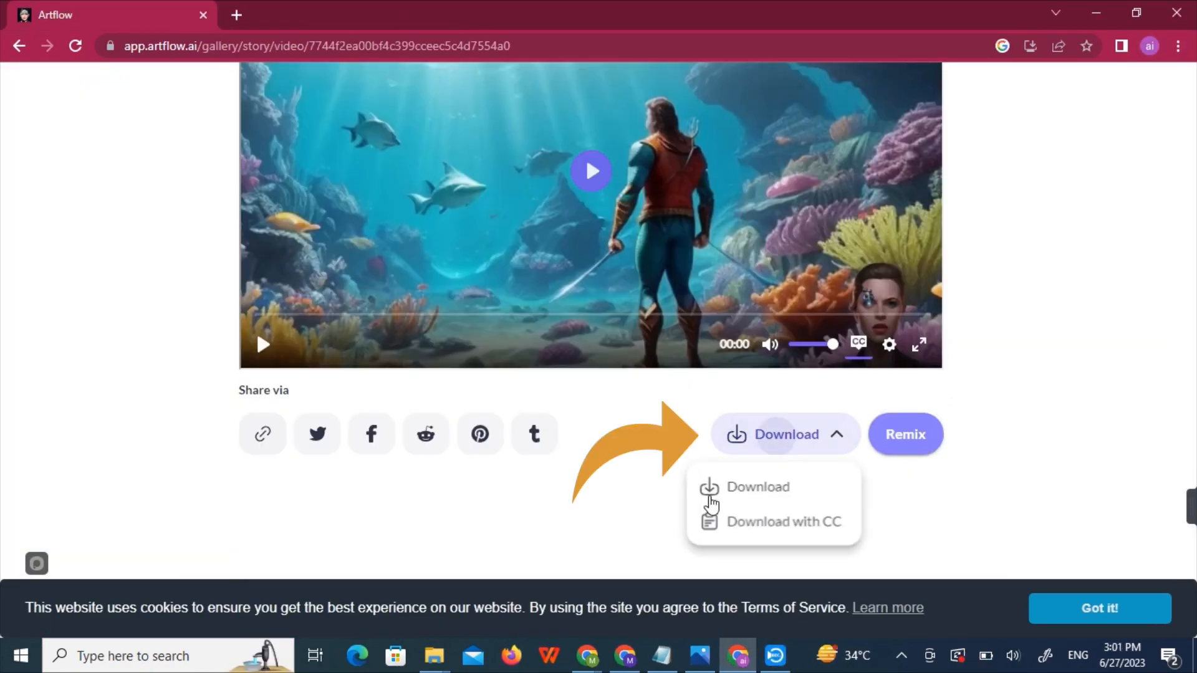